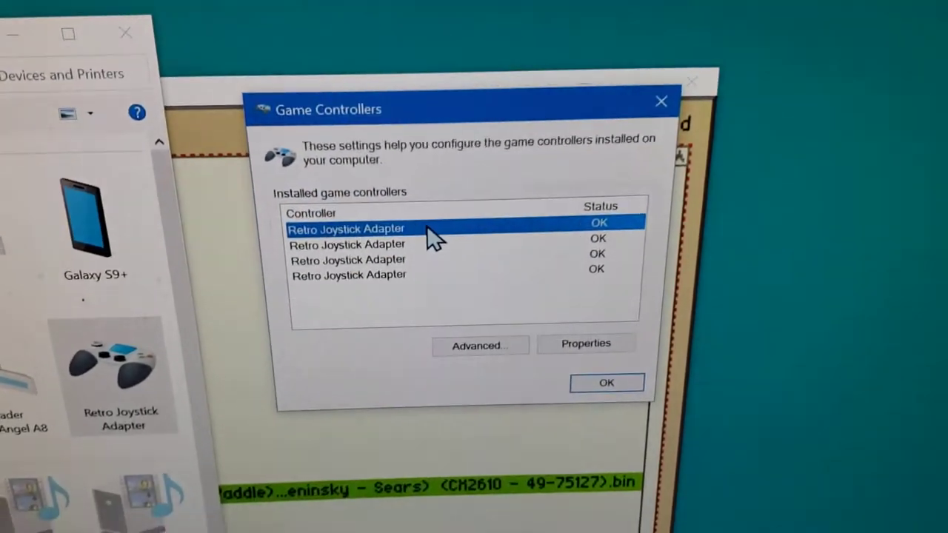
# Open the first two adapters' test pages, then bring Stella forward and open its settings menu
pyautogui.click(585, 343)
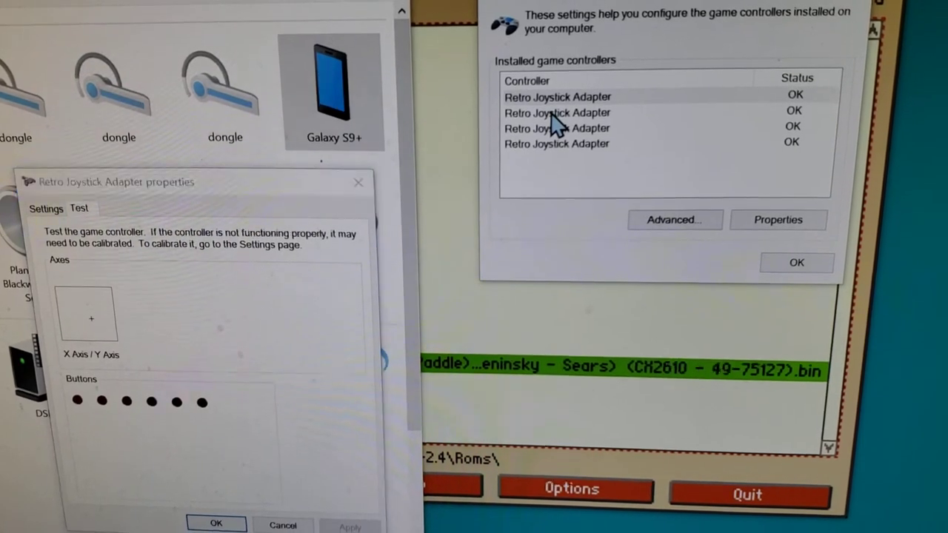
pyautogui.click(358, 182)
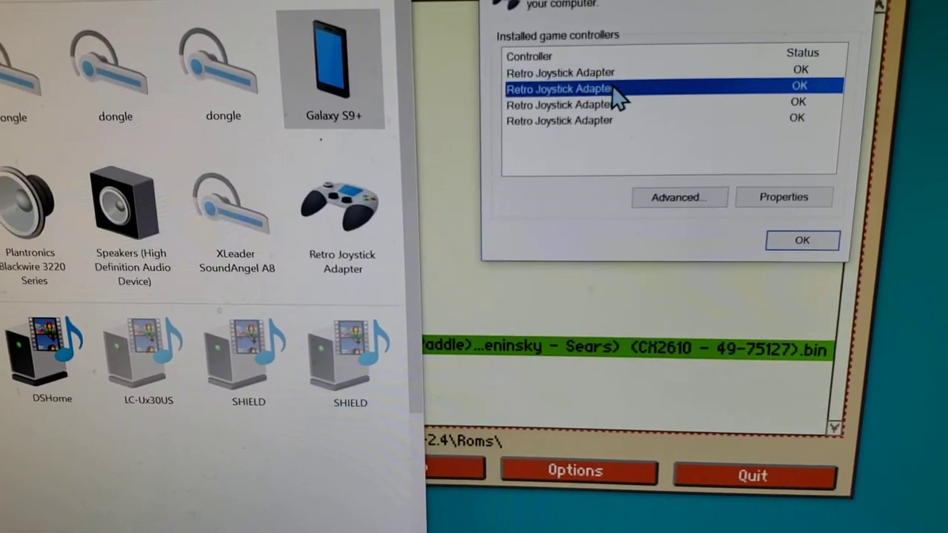
pyautogui.click(783, 197)
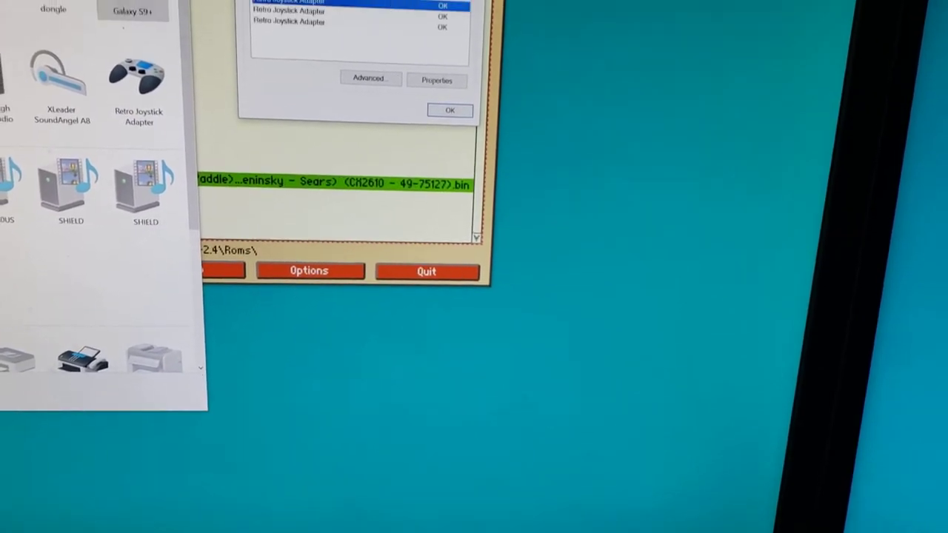
pyautogui.click(449, 109)
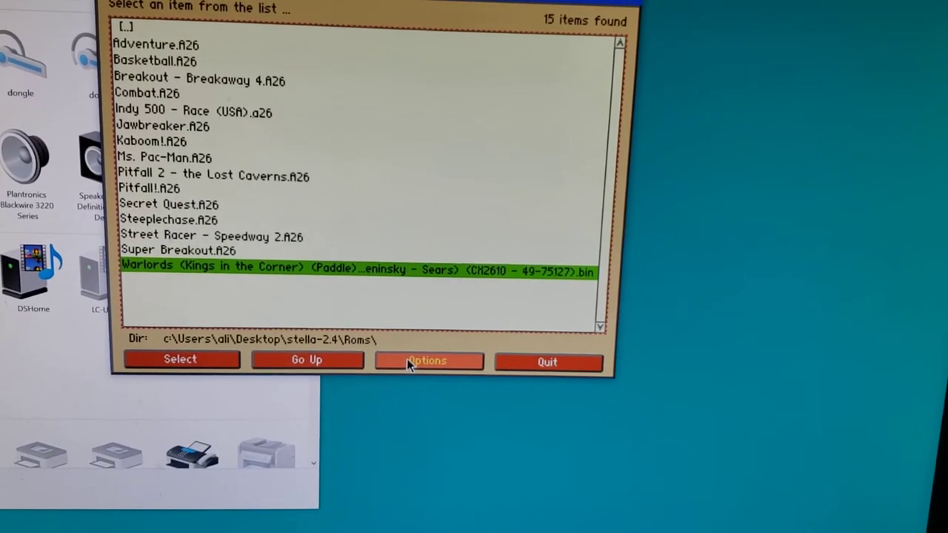
pyautogui.click(426, 360)
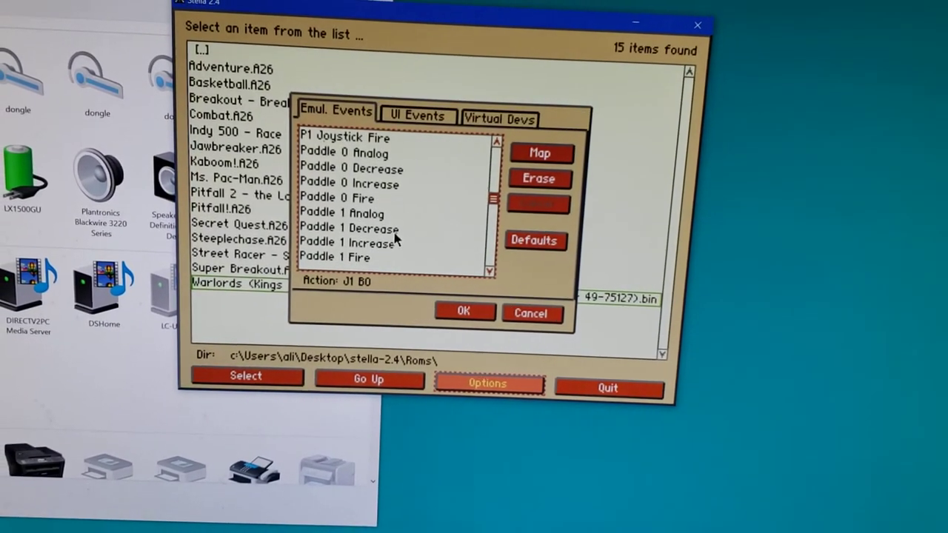
# Select the paddle analog and fire events to assign joystick 0 axis 0 and button 1
pyautogui.click(345, 194)
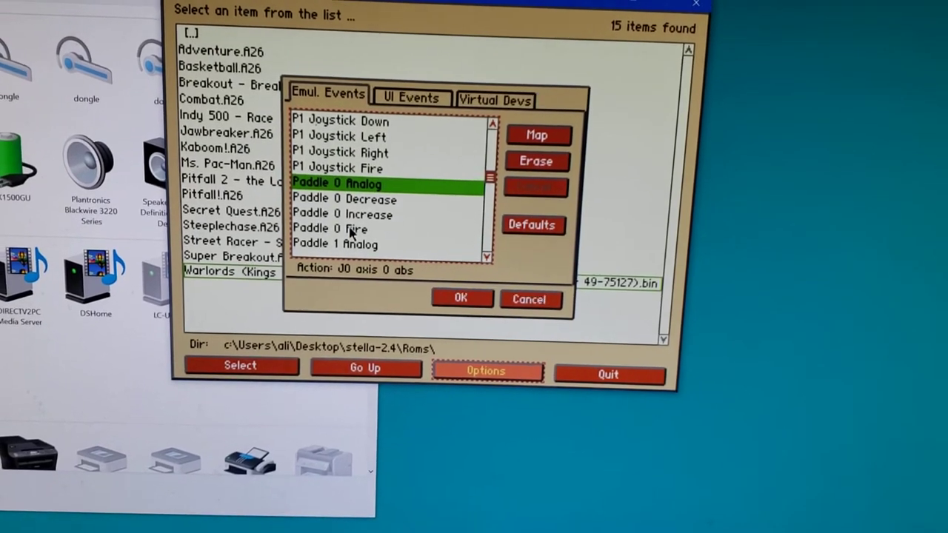
pyautogui.click(331, 231)
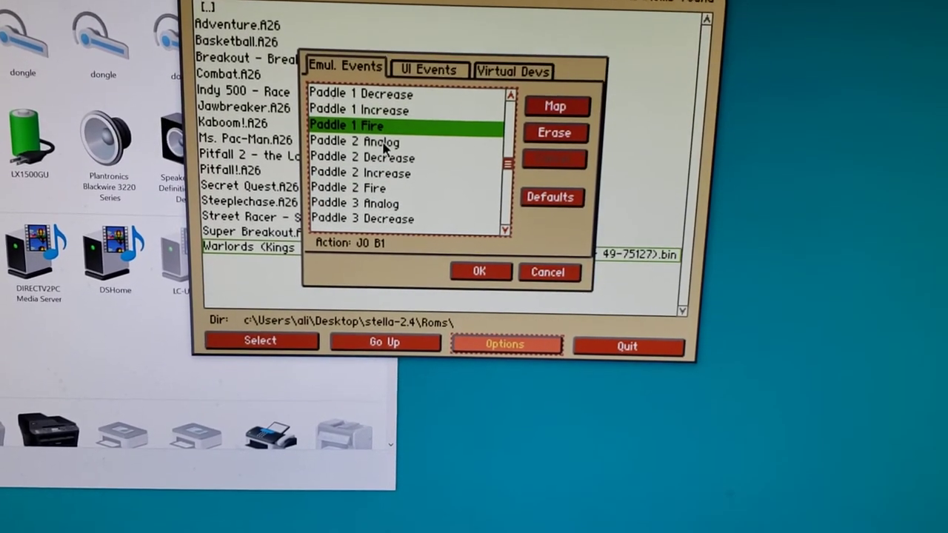
pyautogui.click(362, 204)
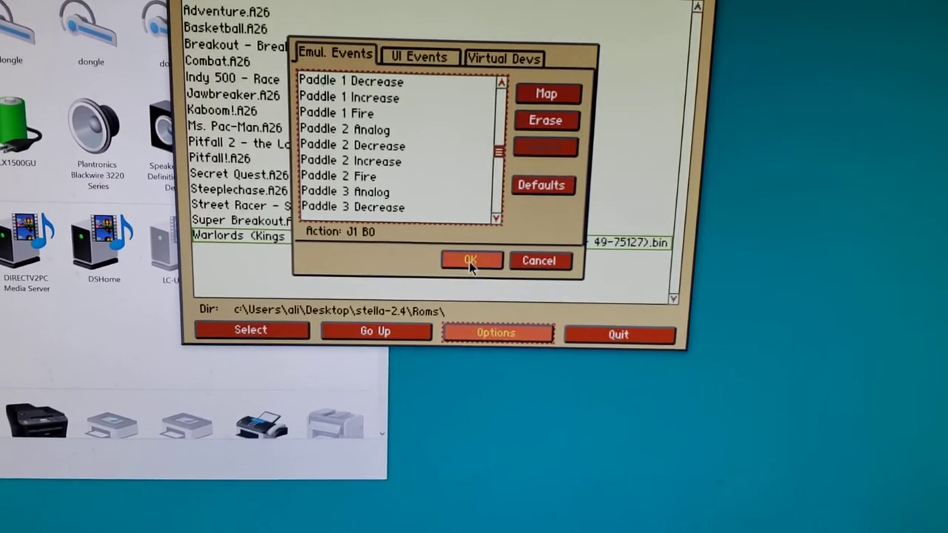
# Confirm Input Settings with OK and exit the Options menu to the ROM list
pyautogui.click(471, 260)
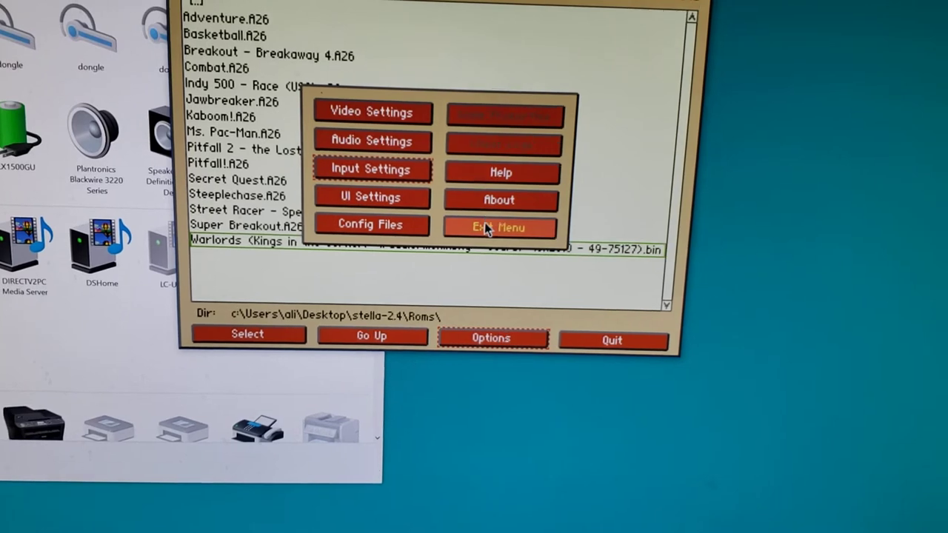
pyautogui.click(499, 227)
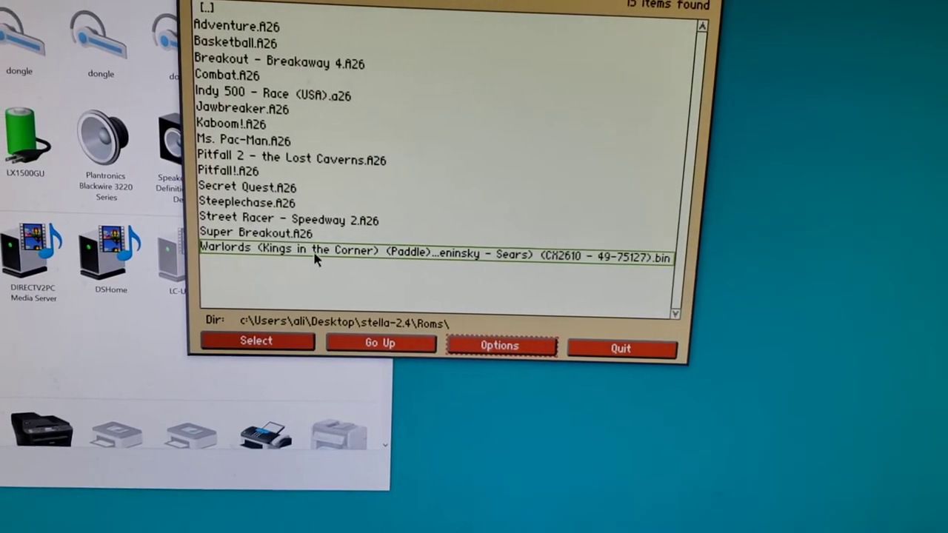